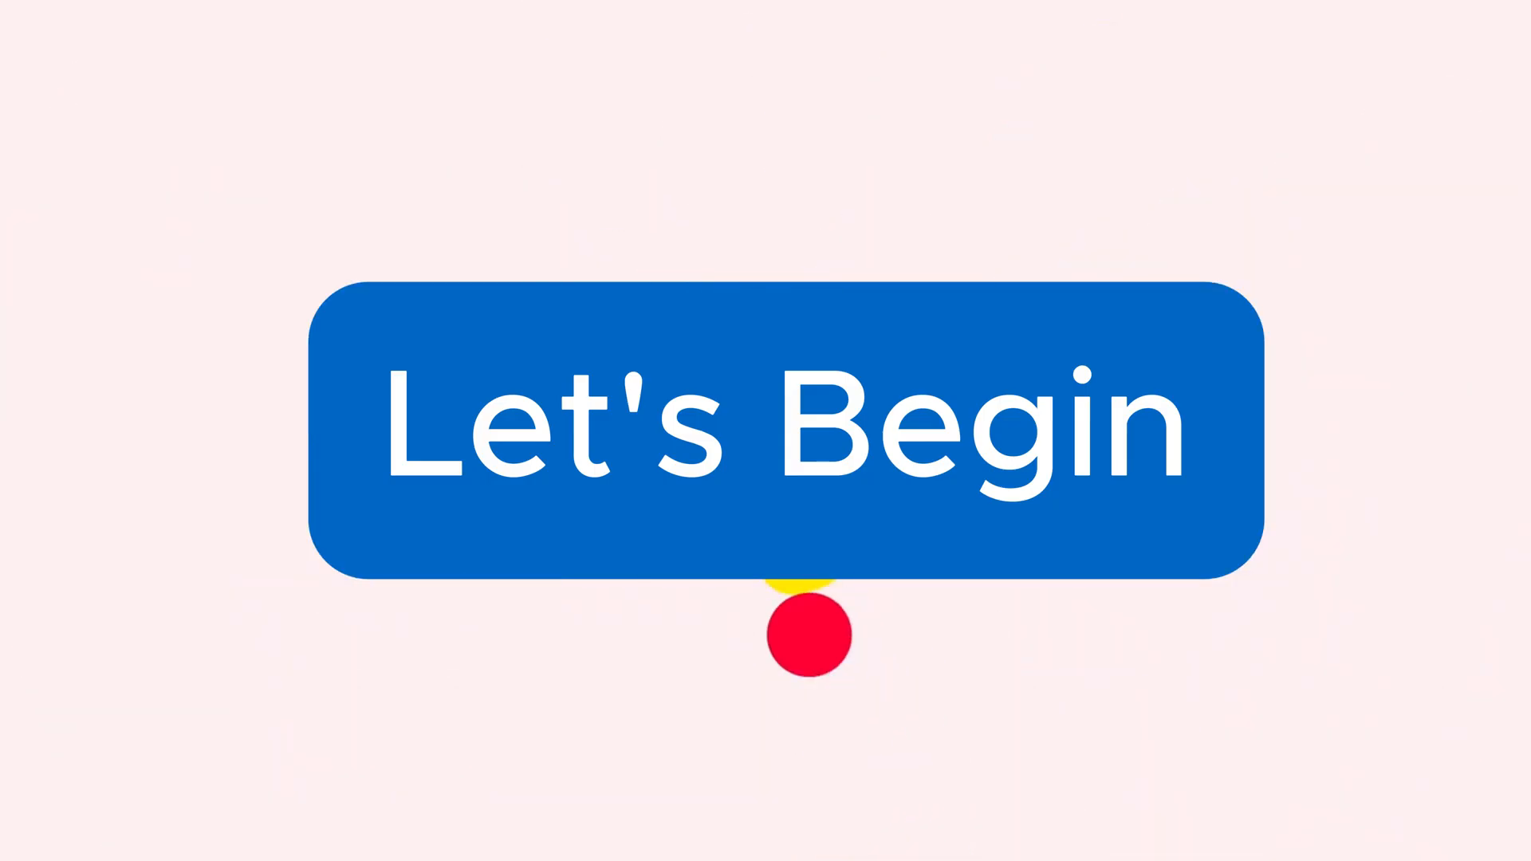
# Advance past the 'Let's Begin' title card to the India–Pakistan 'May Peace Prevail' poster
pyautogui.click(807, 440)
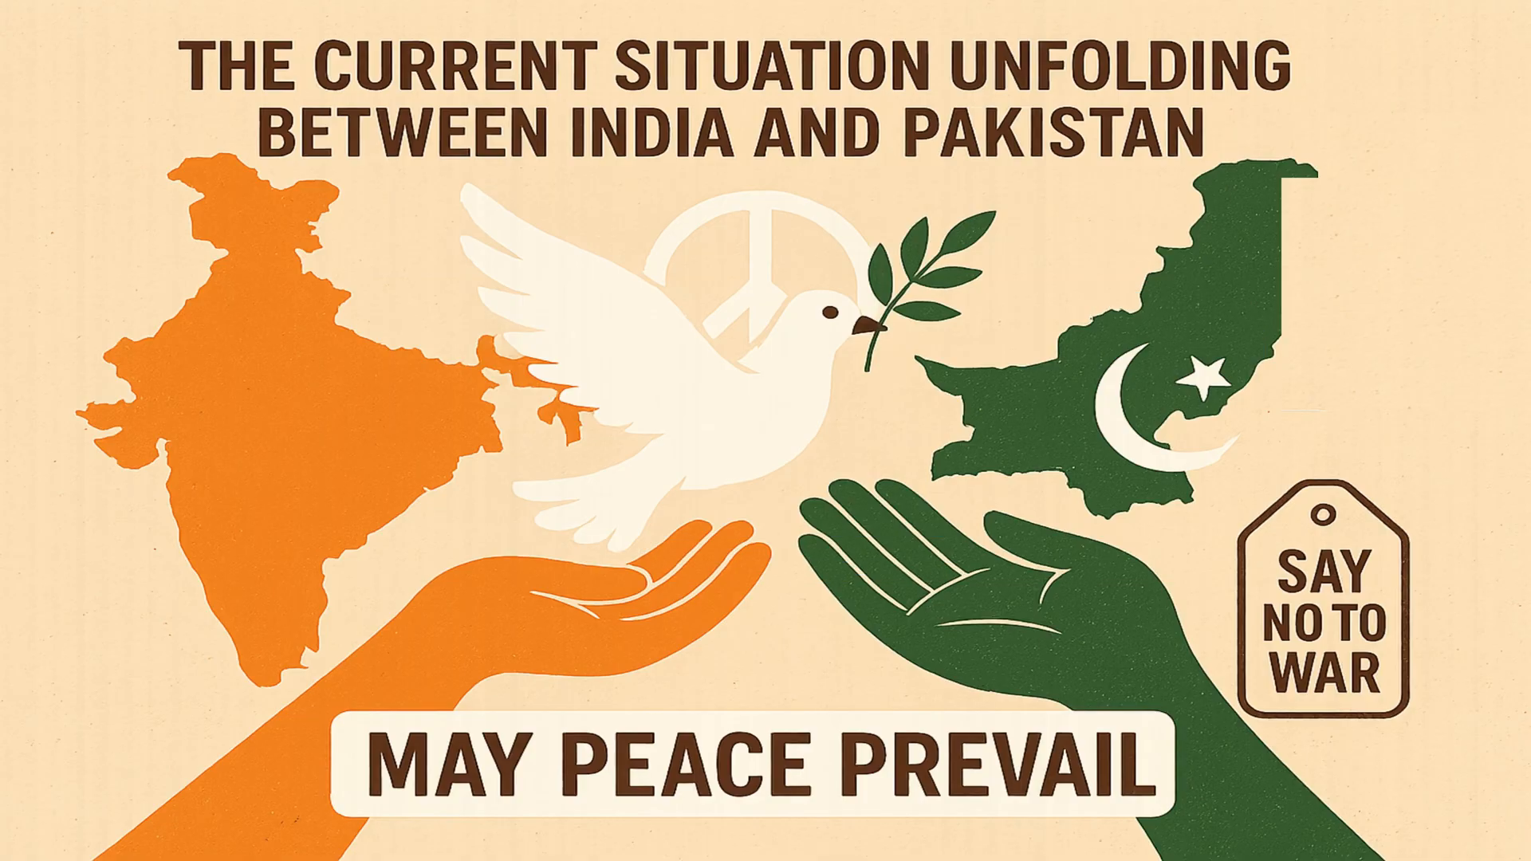